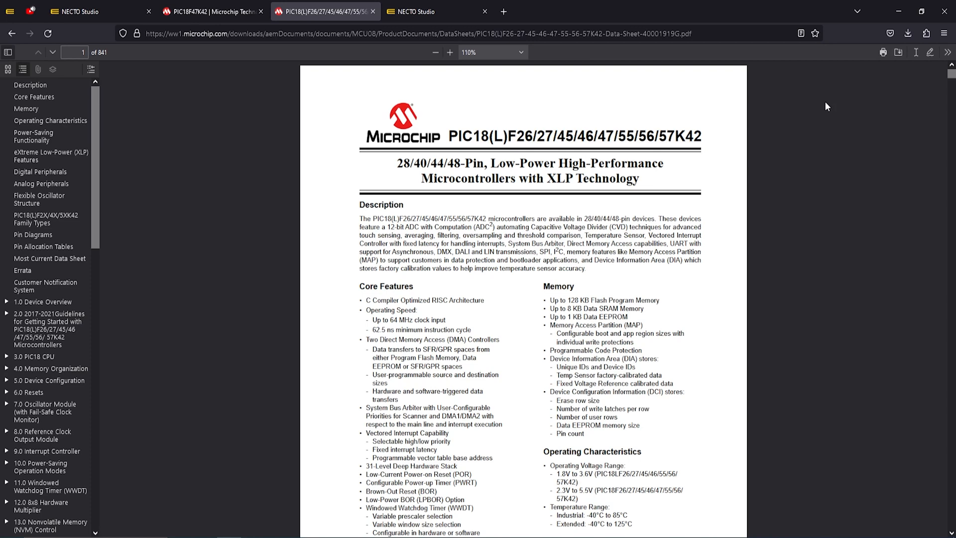
- Find the I/O Ports section 16.0, zoom in, then show the 40-pin PDIP pinout on page 6
key("Ctrl+f")
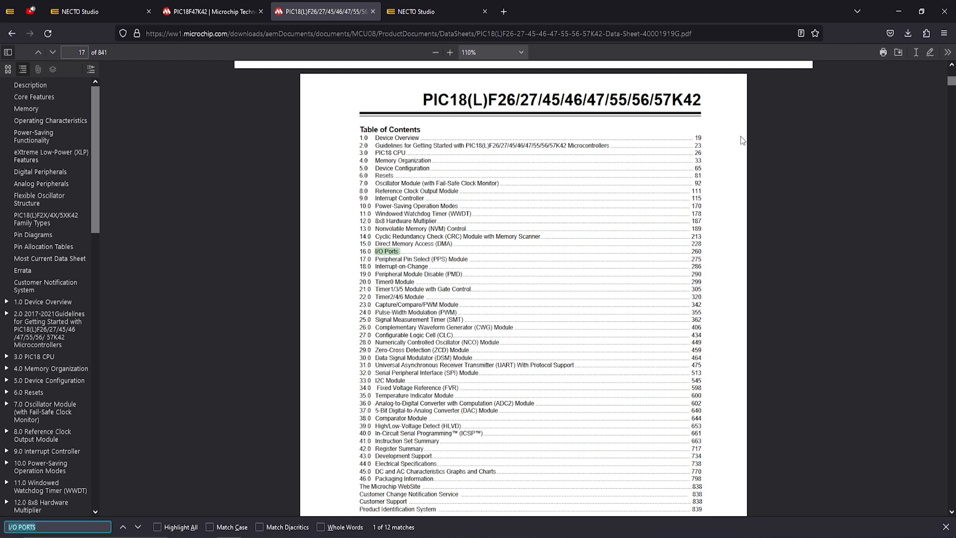
mouse_move(439, 258)
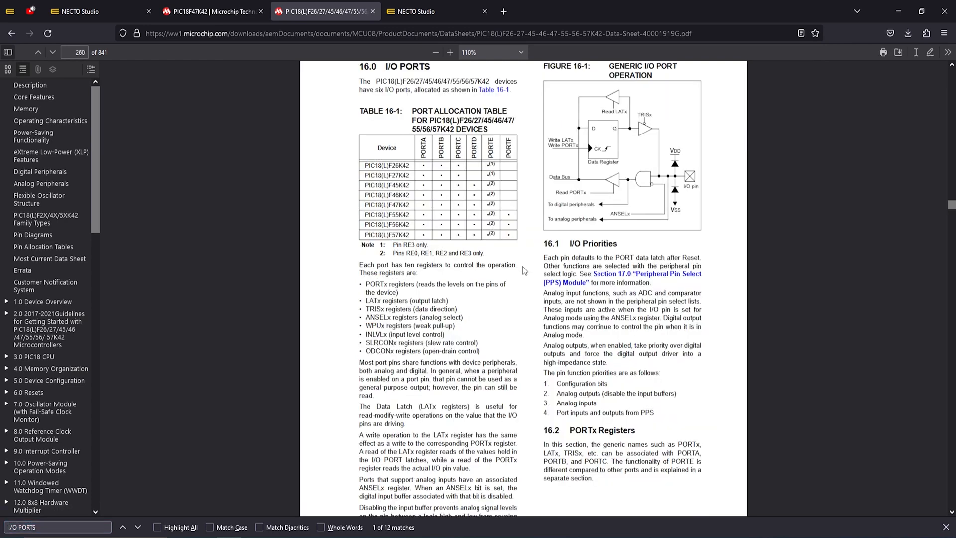
left_click(447, 52)
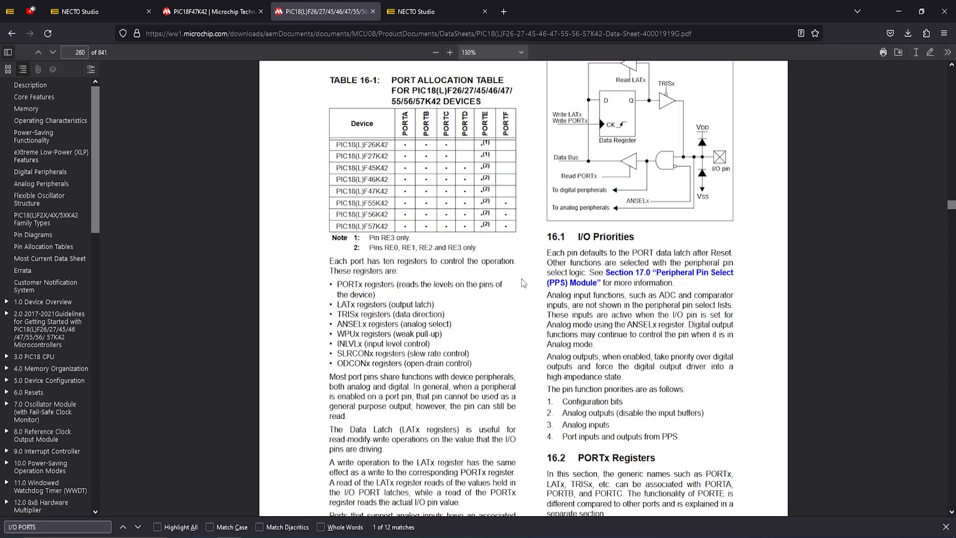
double_click(403, 305)
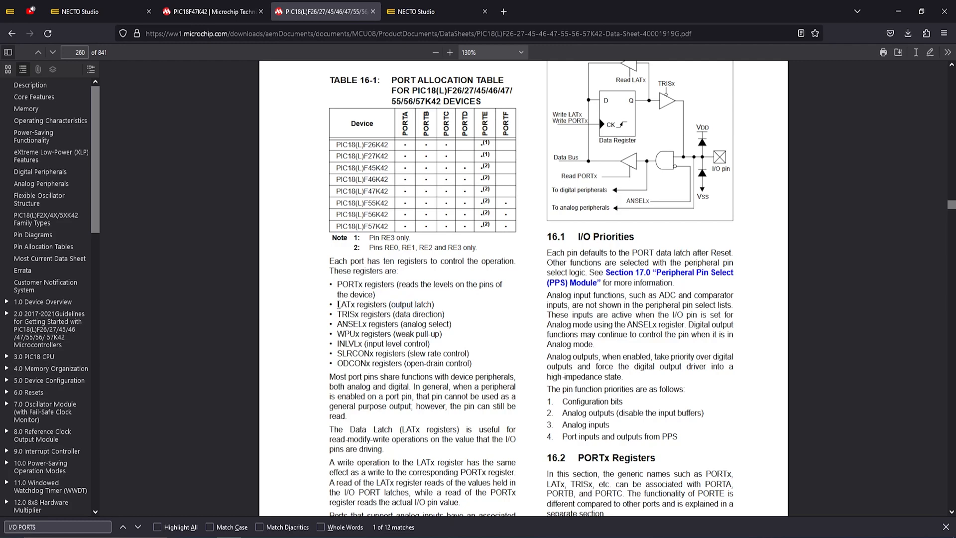
double_click(345, 304)
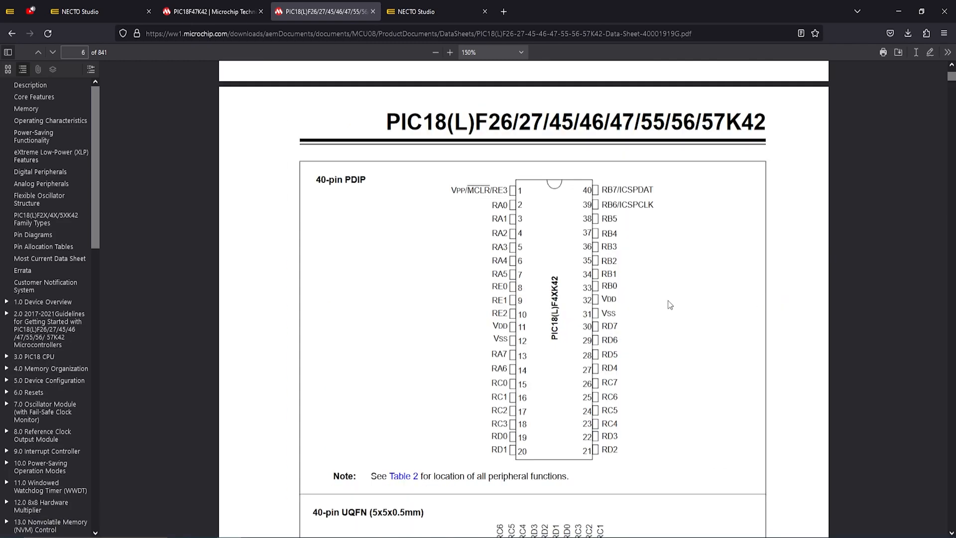
- Leave the 40-pin PDIP pin diagram and head back to main.c in NECTO Studio
double_click(611, 286)
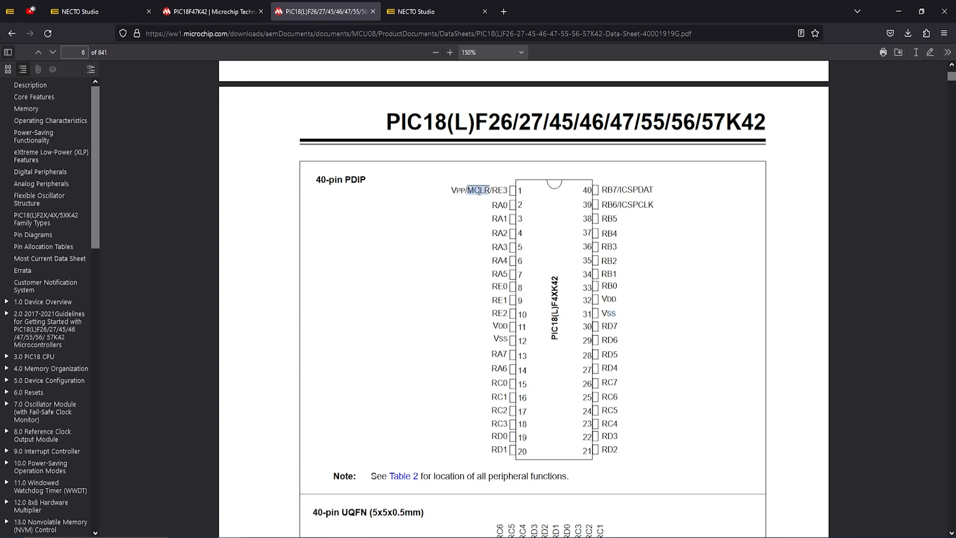
mouse_move(648, 174)
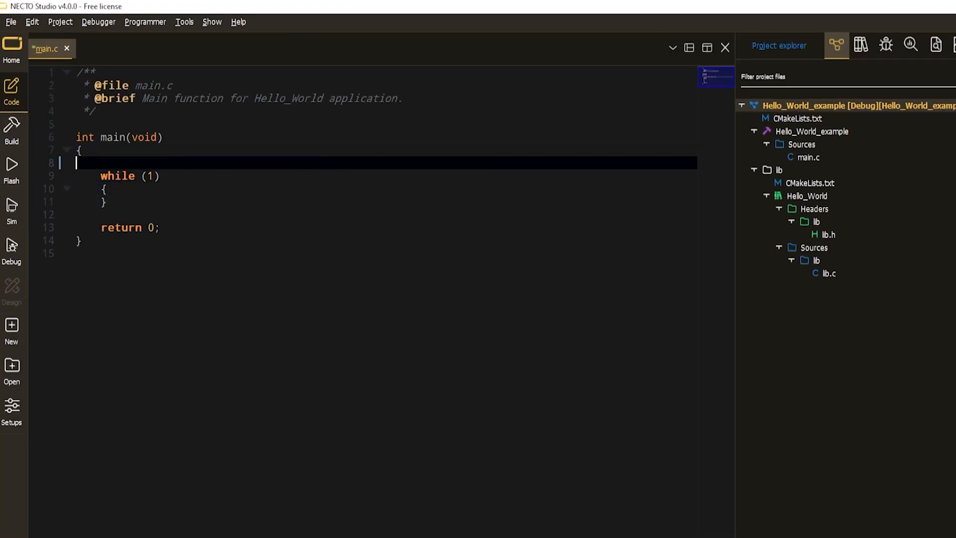
- Add commented TRISB.B0 = 0; for output and LATB.B0 = 0; for LOW state
type("TRISB.B0 =")
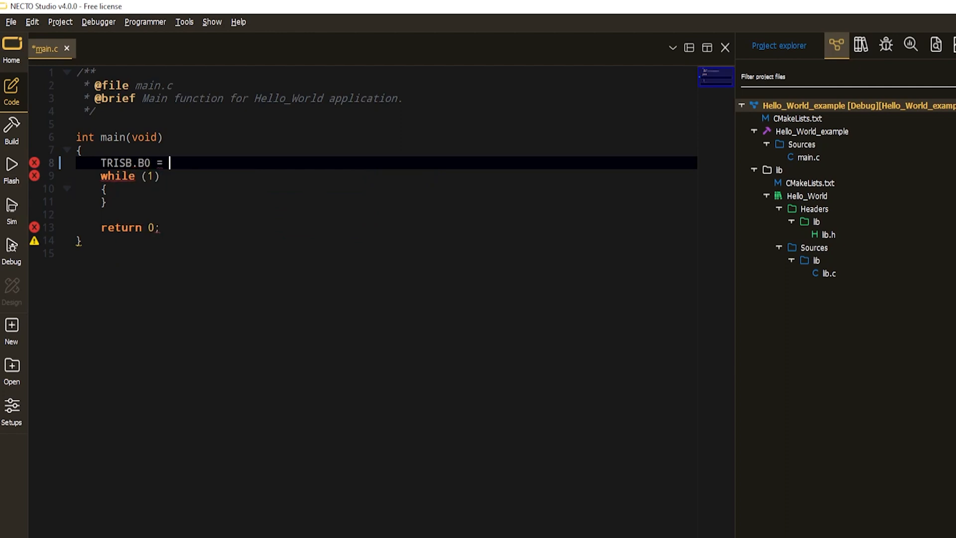
type("0; /* Set")
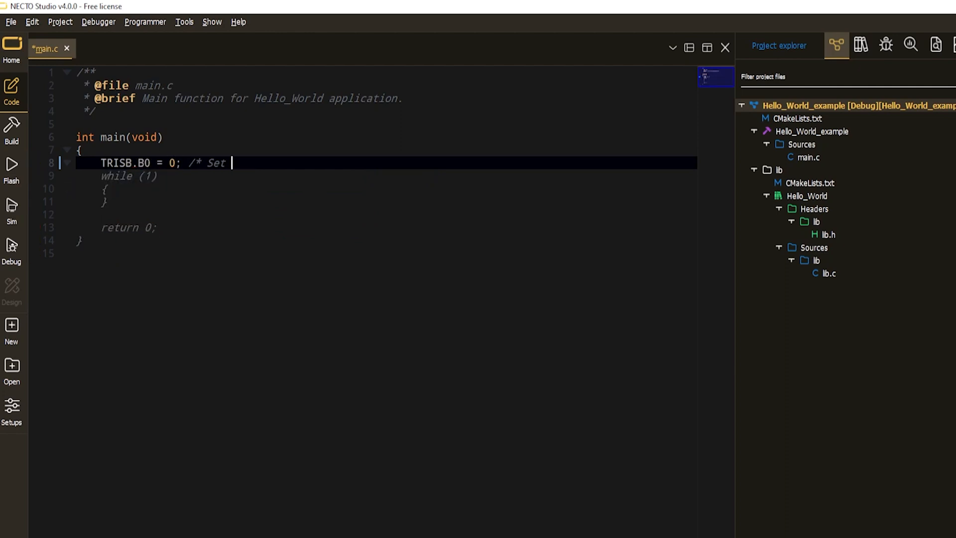
type("pin B0")
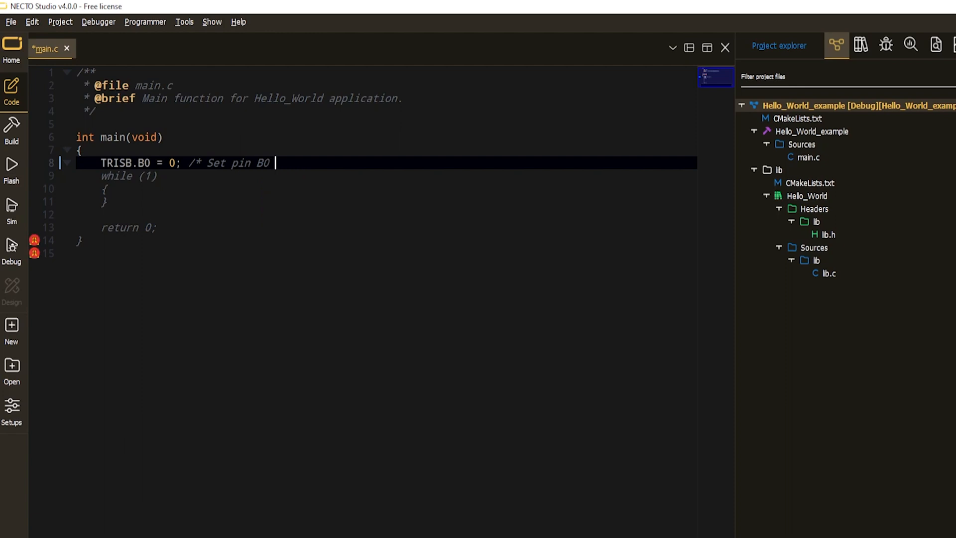
type("to have output functionality. */")
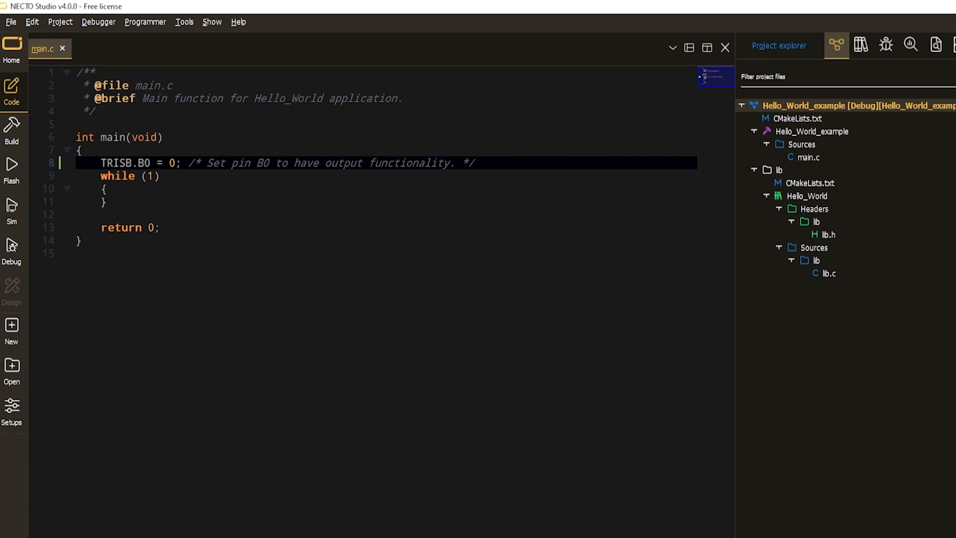
type("LA")
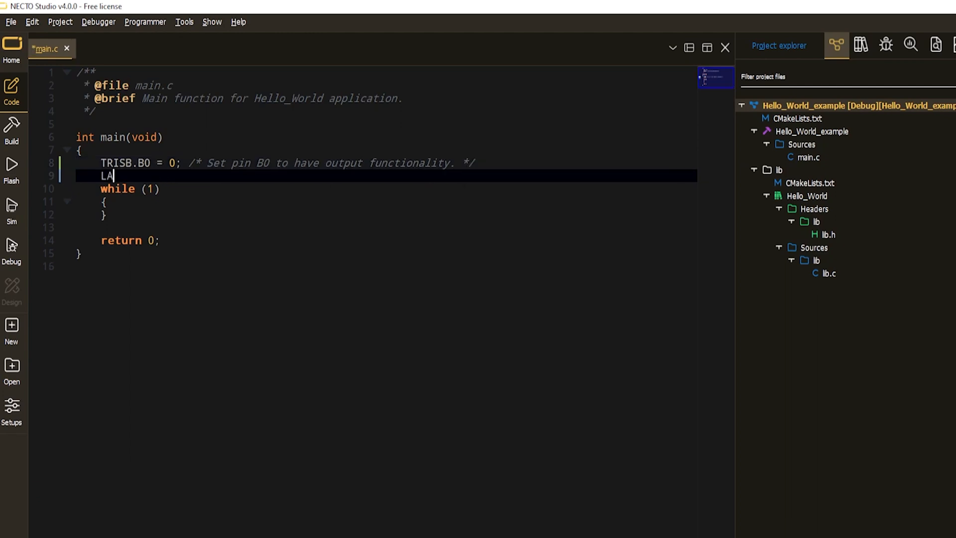
type("TB.")
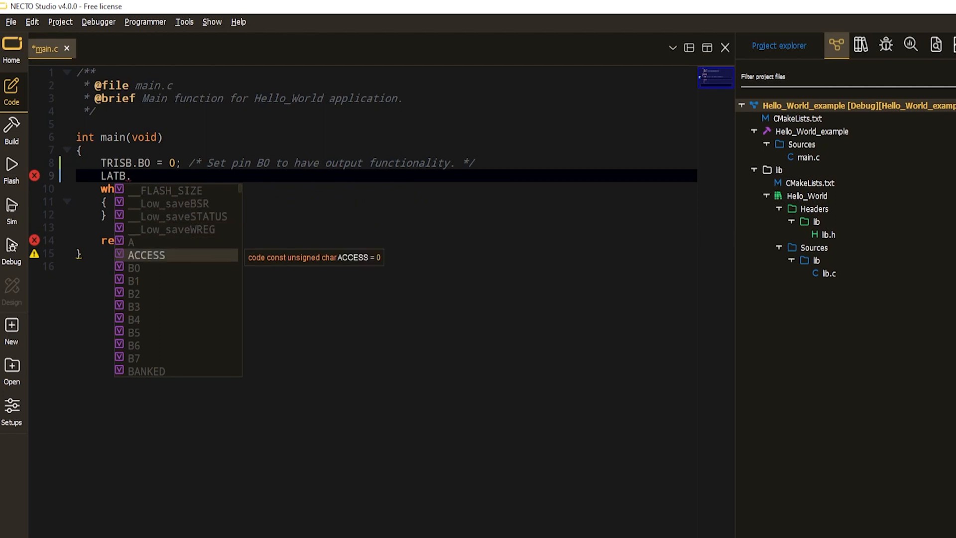
type("B0 = 0;")
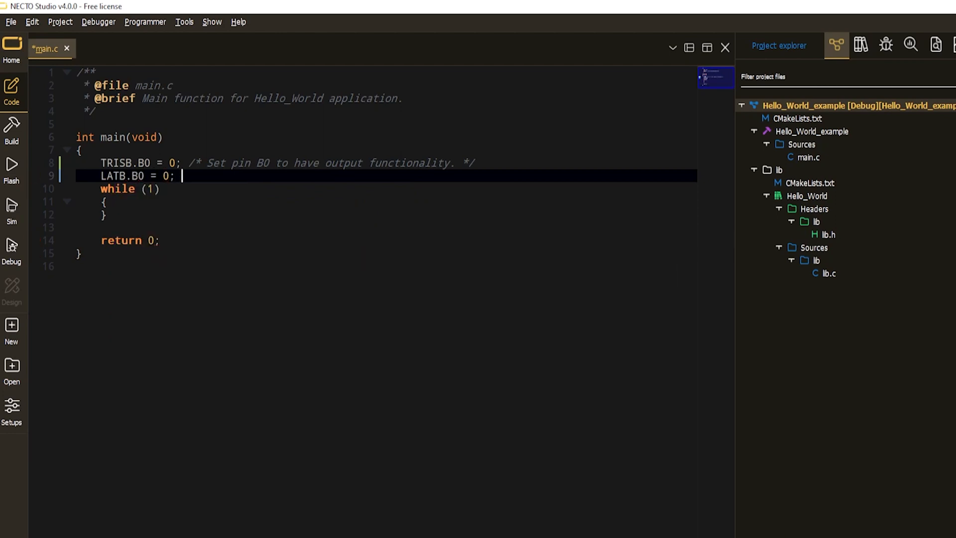
type("/* Apply LOW voltage STATE */")
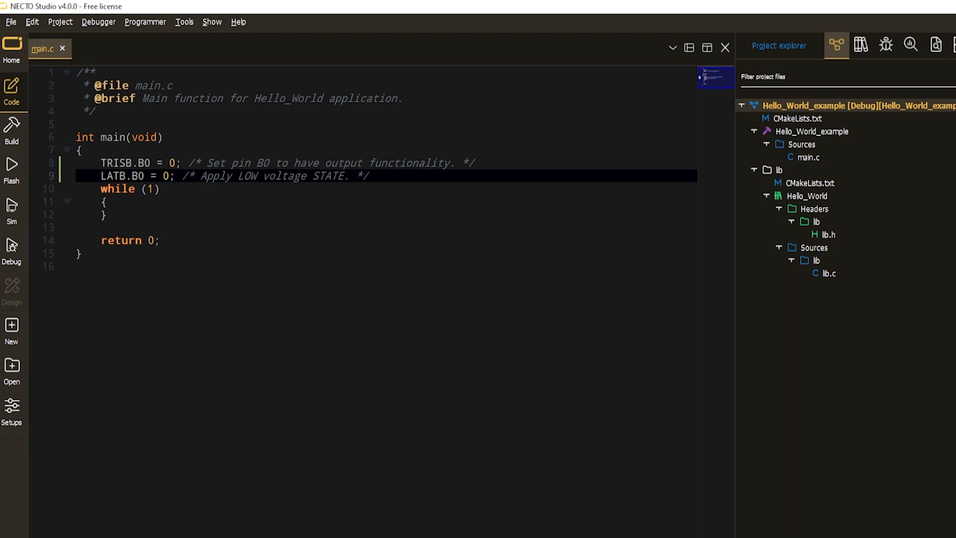
- Add Delay_ms(1000);, LATB.B0 = 1; commented HIGH, another Delay_ms(1000);, then save
type("Delay_ms()")
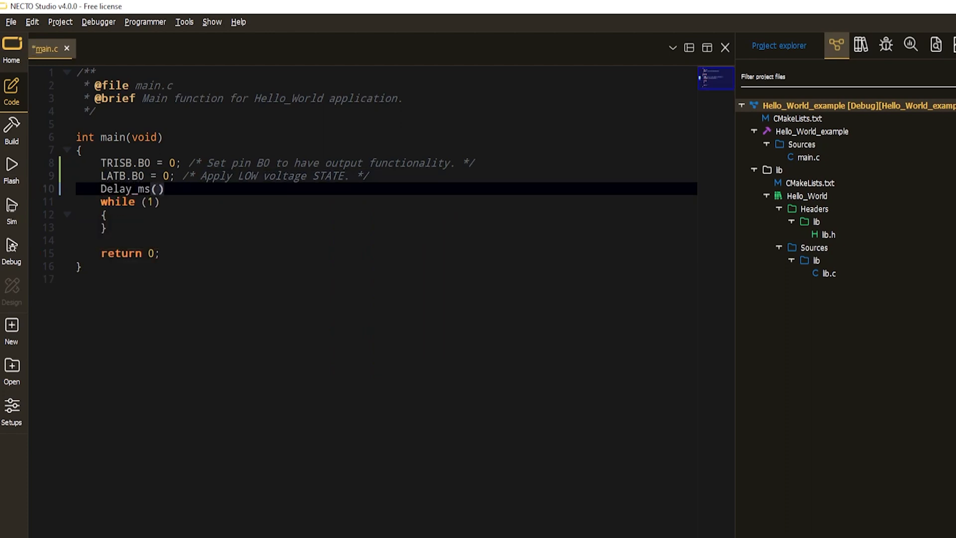
type("1000);")
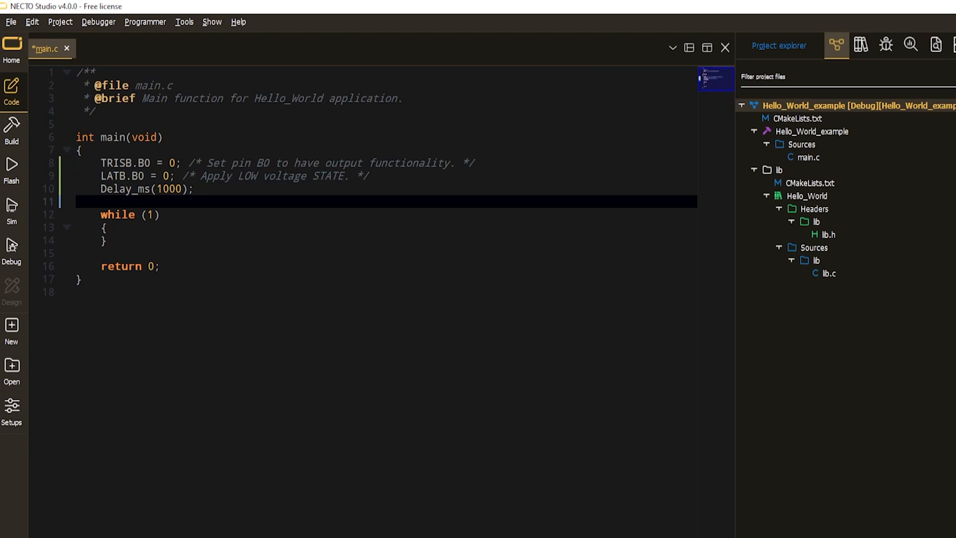
type("LATB.B0 = 1; /* Apply LOW voltage STATE. */")
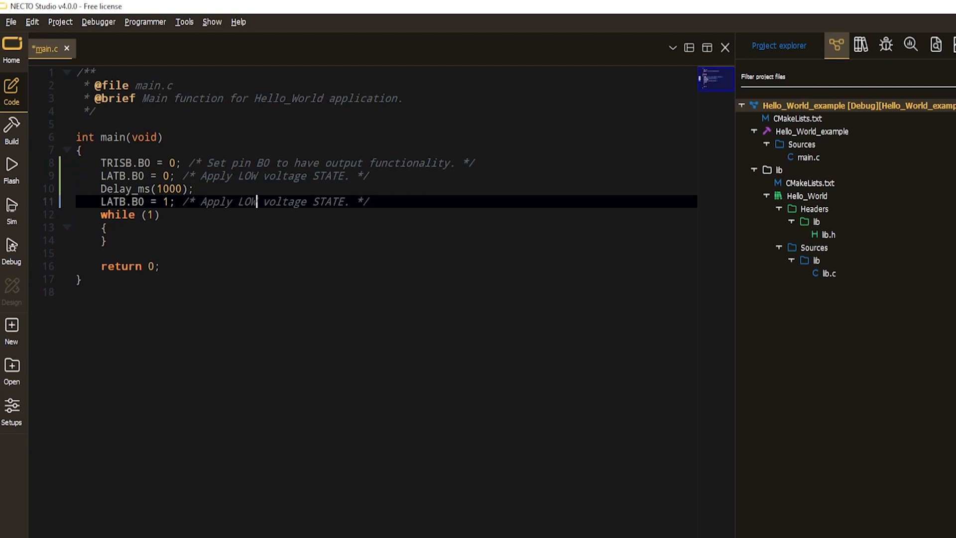
type("HIGH")
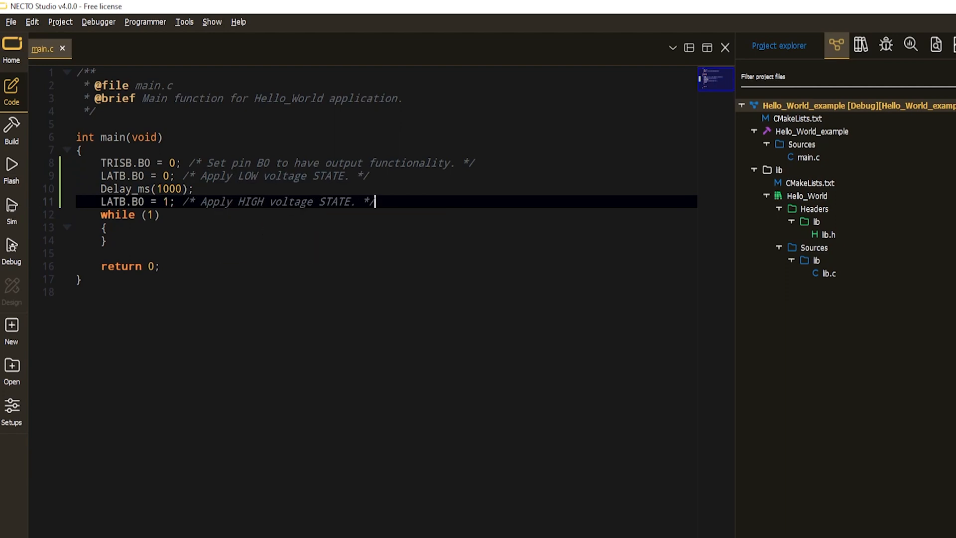
type("Delay_ms(1000);")
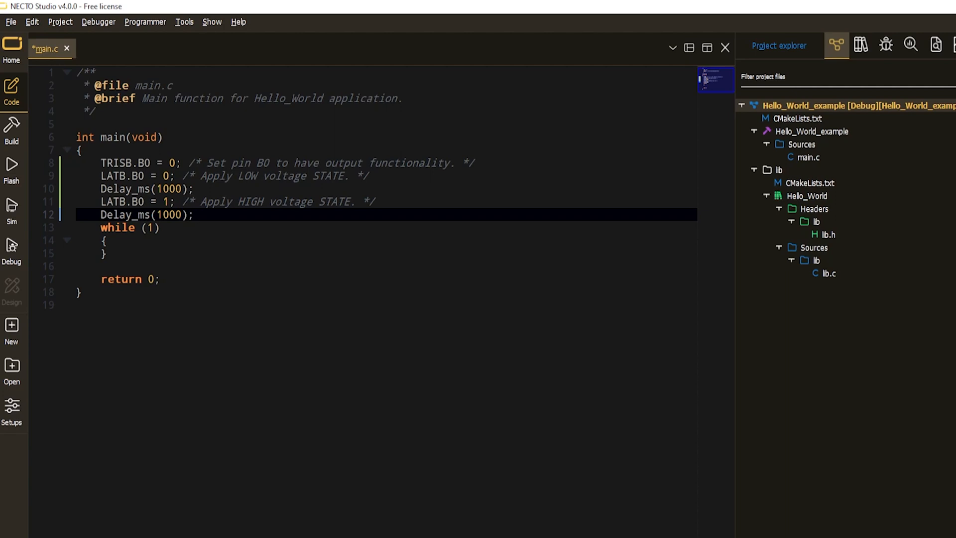
key("Enter")
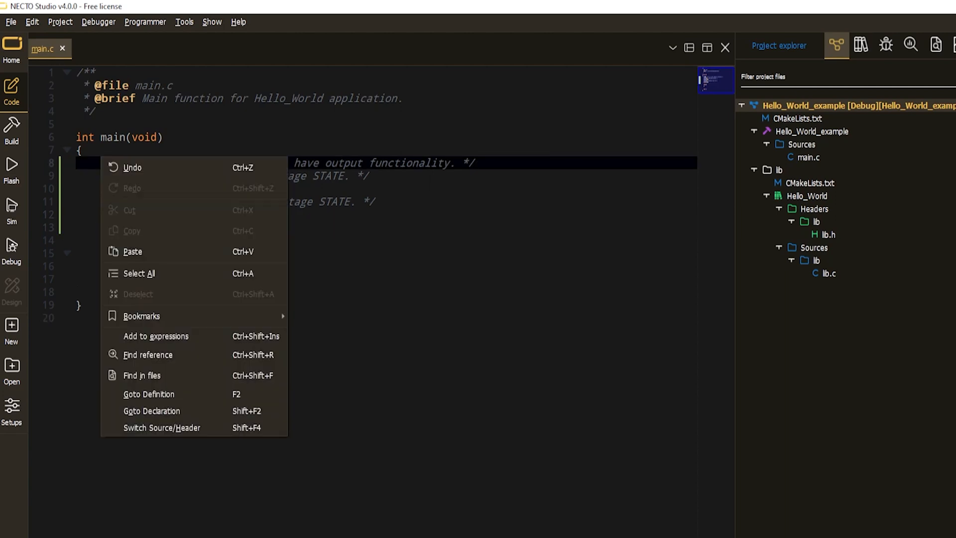
mouse_move(148, 394)
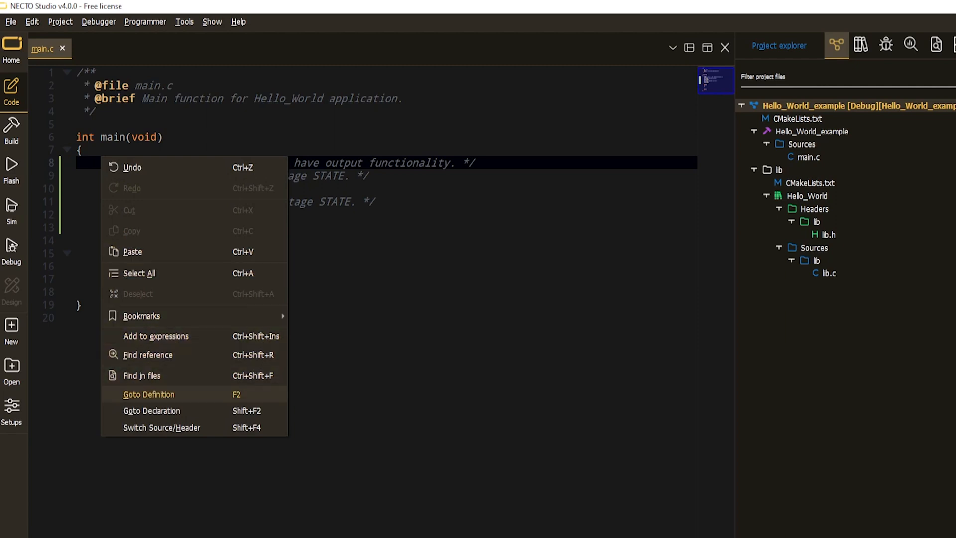
- View TRISB's definition in PIC18F47K42.c, then return to the main.c tab
left_click(148, 393)
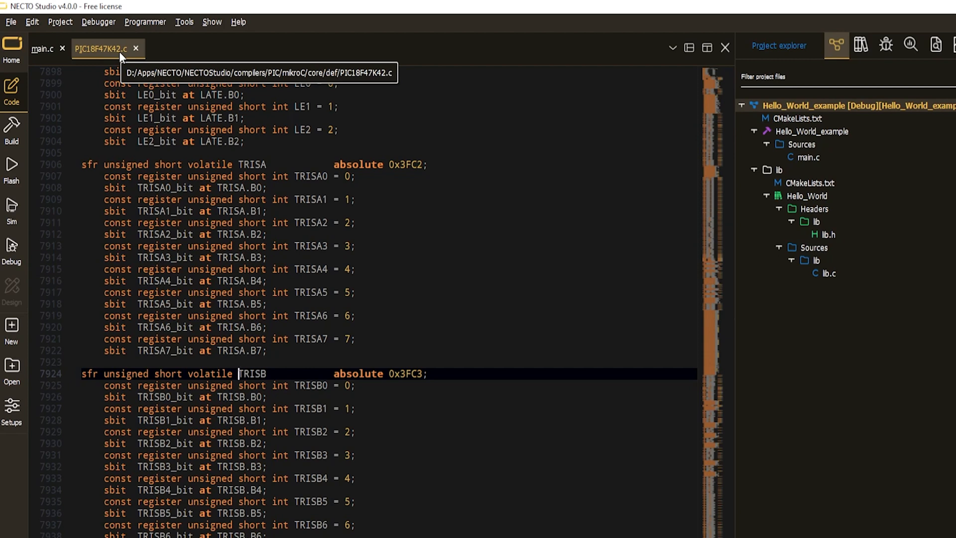
left_click(44, 50)
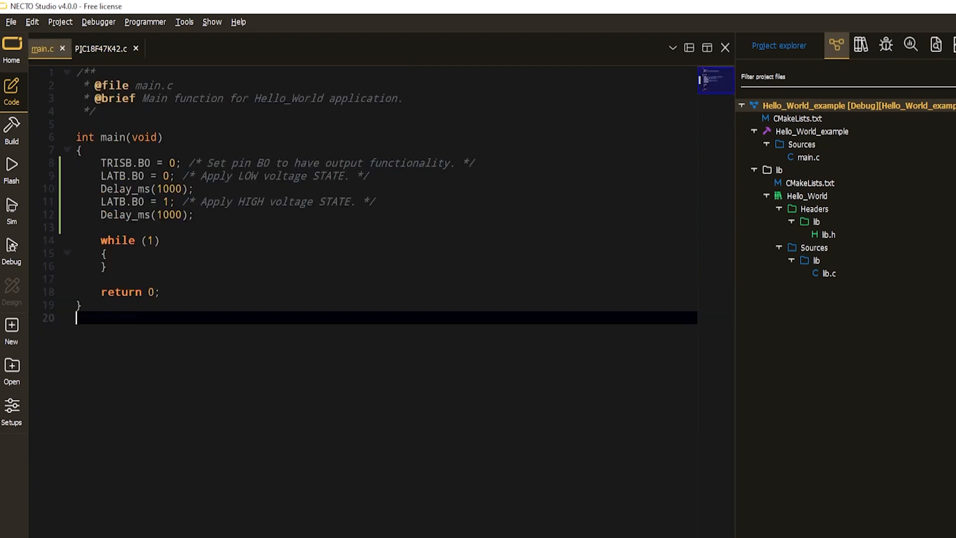